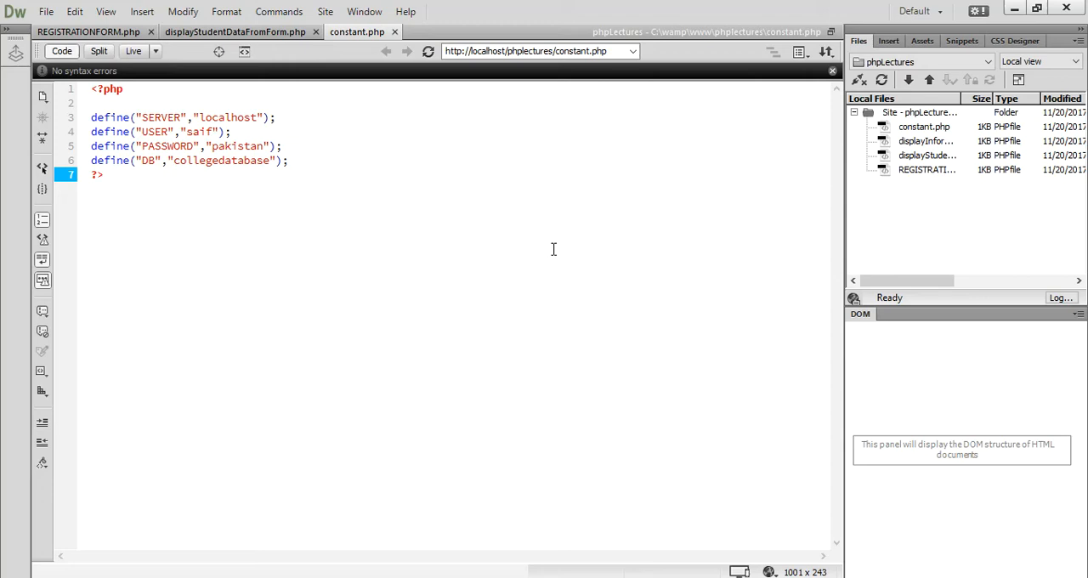
Start a new document with File > New and choose PHP as the document type.
left_click(101, 174)
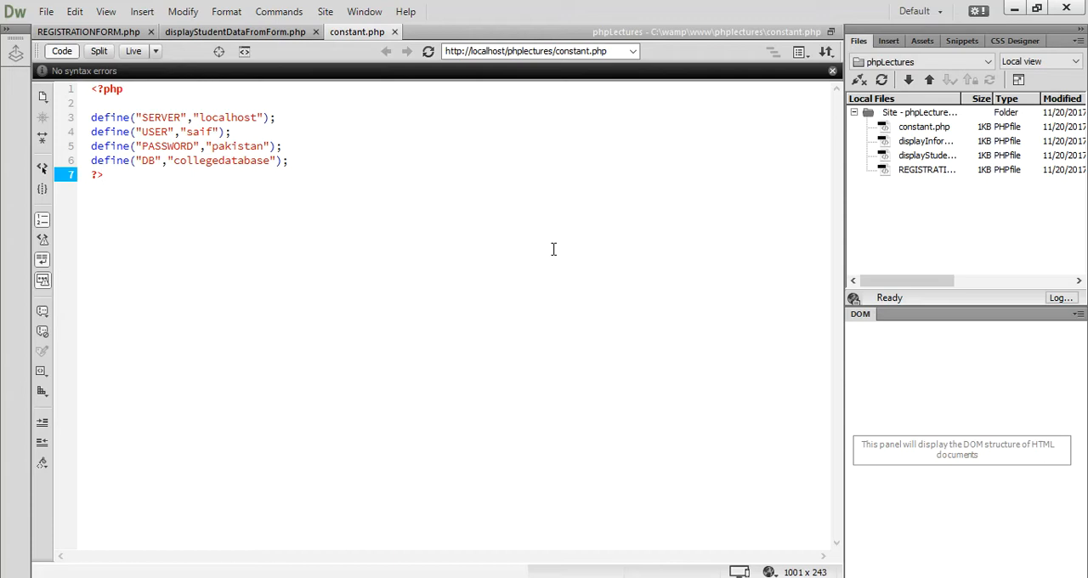
left_click(100, 175)
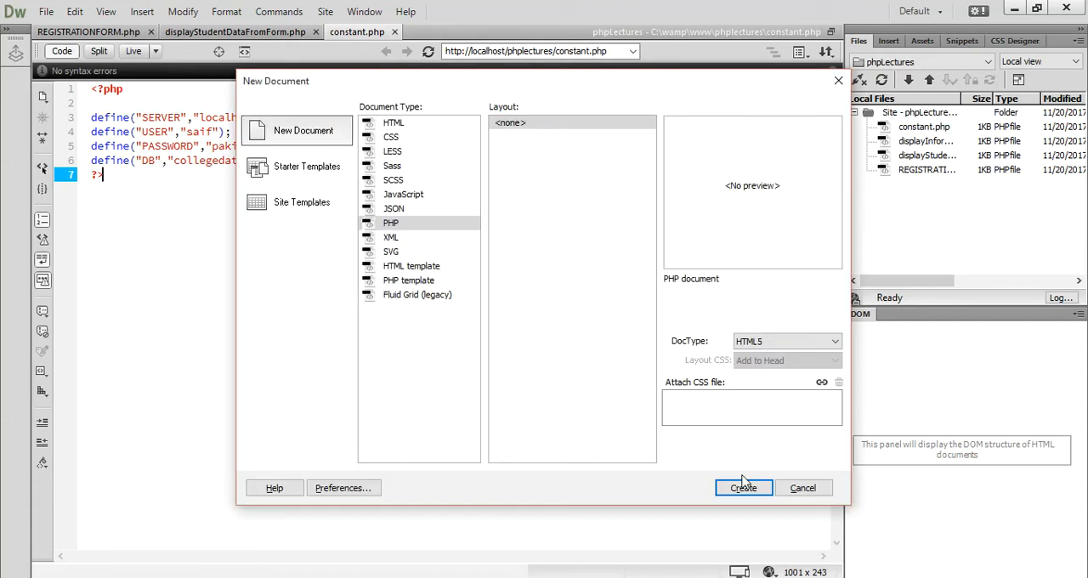
Create the PHP document and save it with the file name 'connection'.
left_click(742, 487)
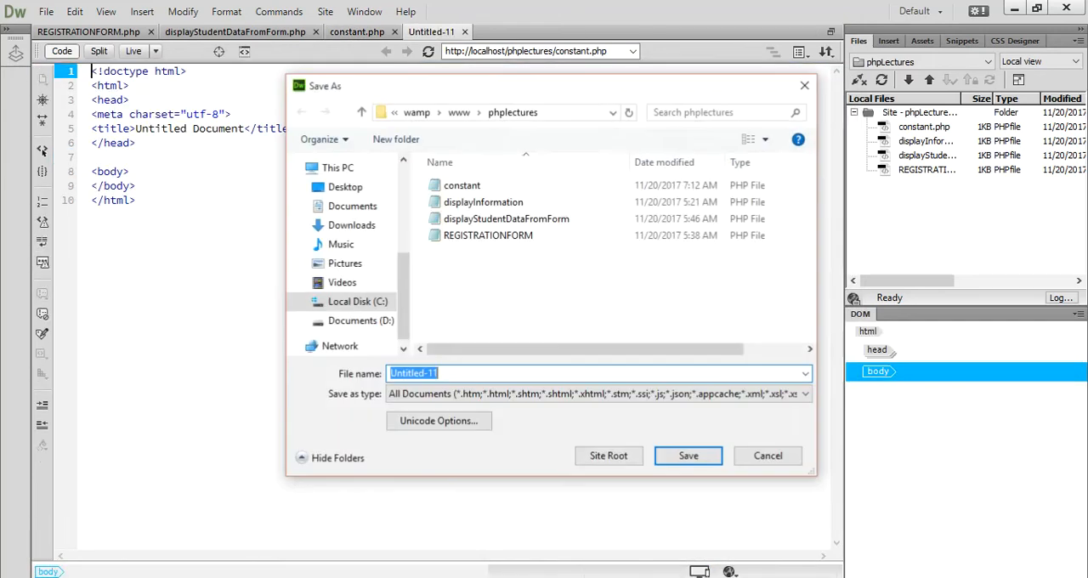
left_click(495, 374)
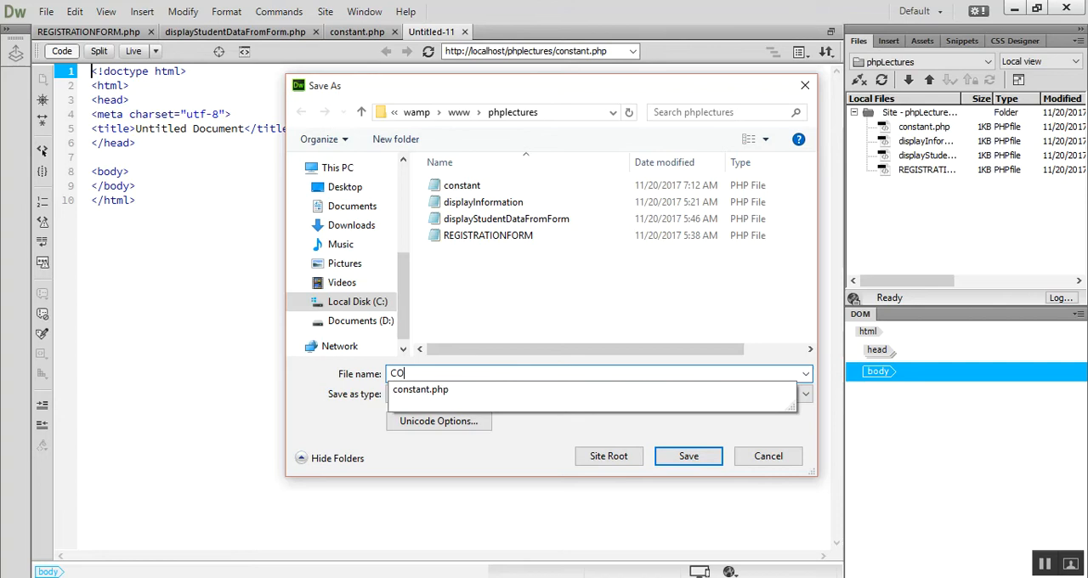
type("connection")
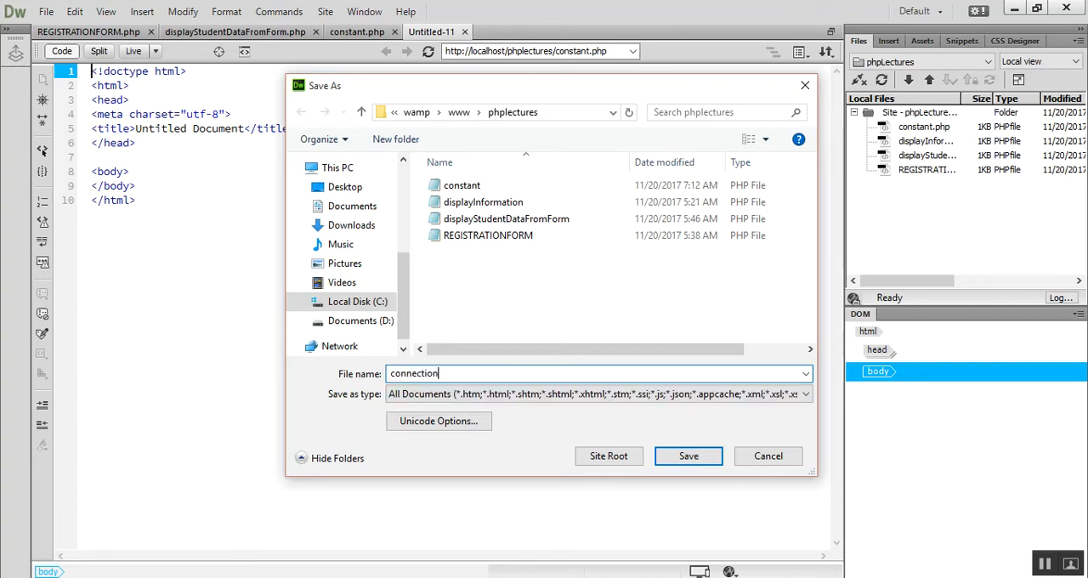
left_click(689, 456)
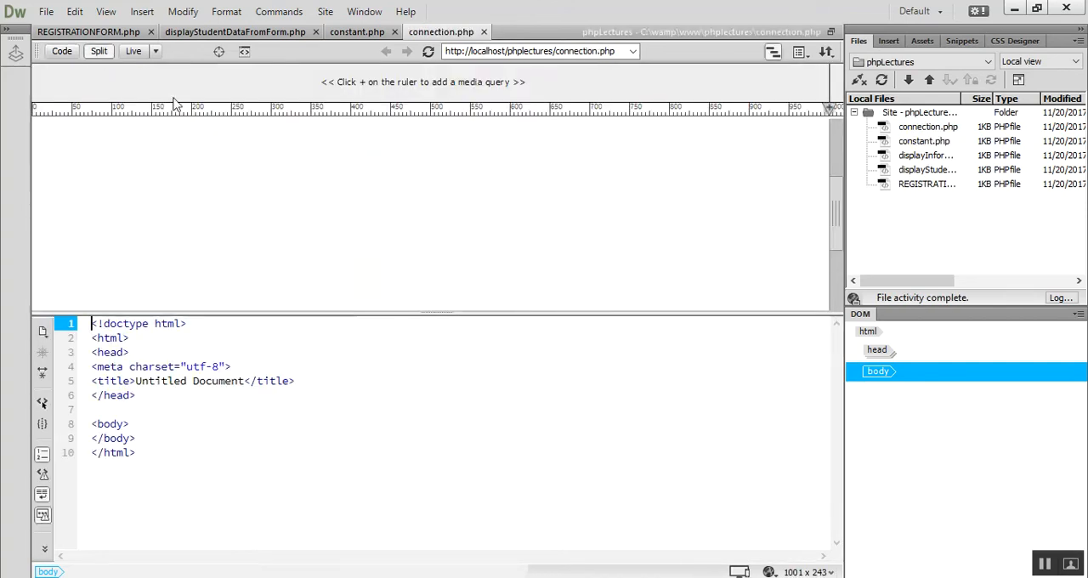
In Code view, replace the generated HTML with empty <?php ?> tags.
left_click(62, 51)
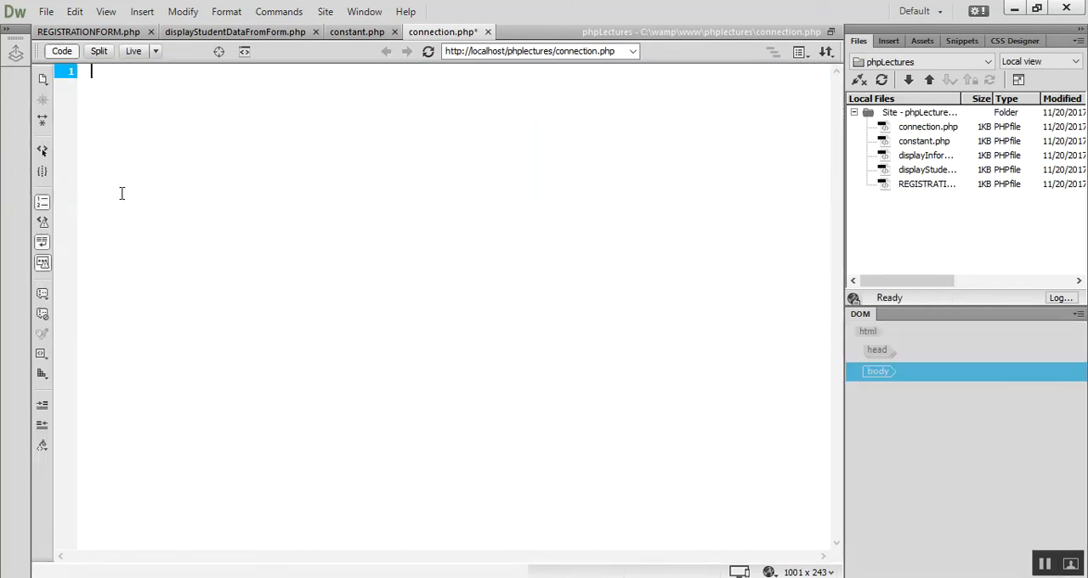
type(",?")
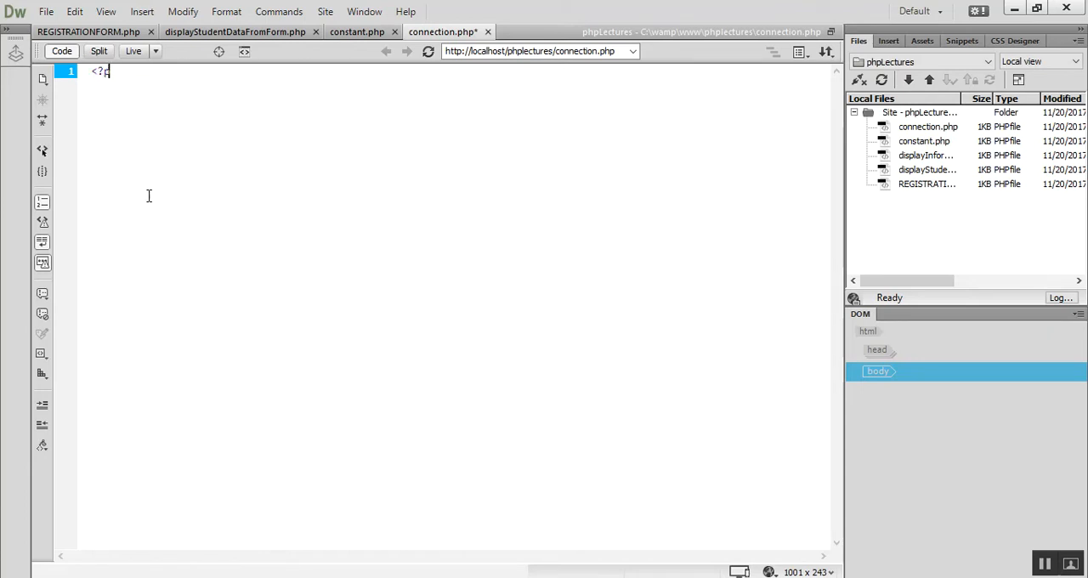
type("php")
type("?>")
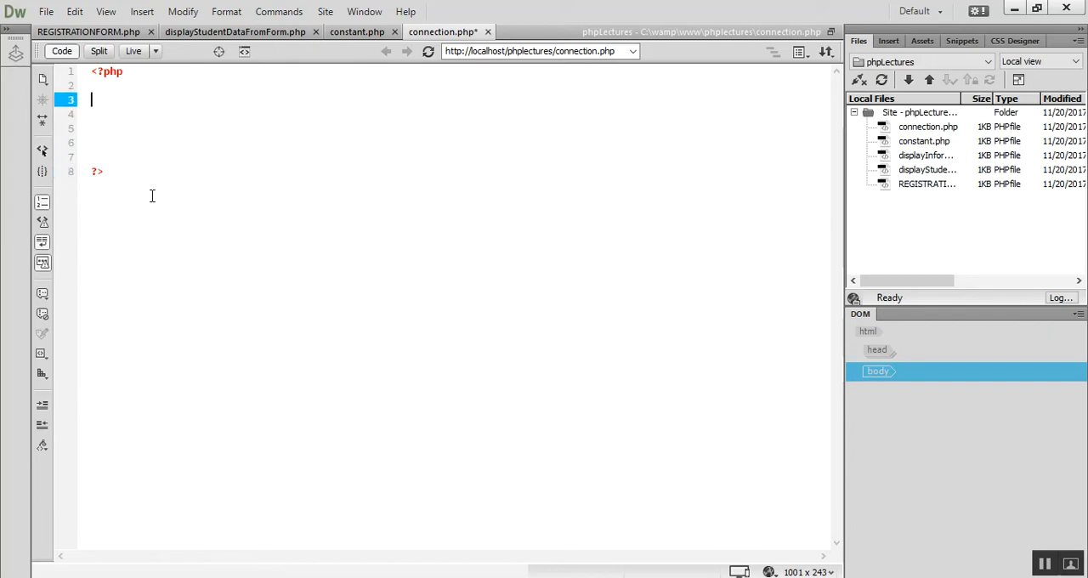
Add include("constant.php"); on line 3, followed by blank lines.
type("includ")
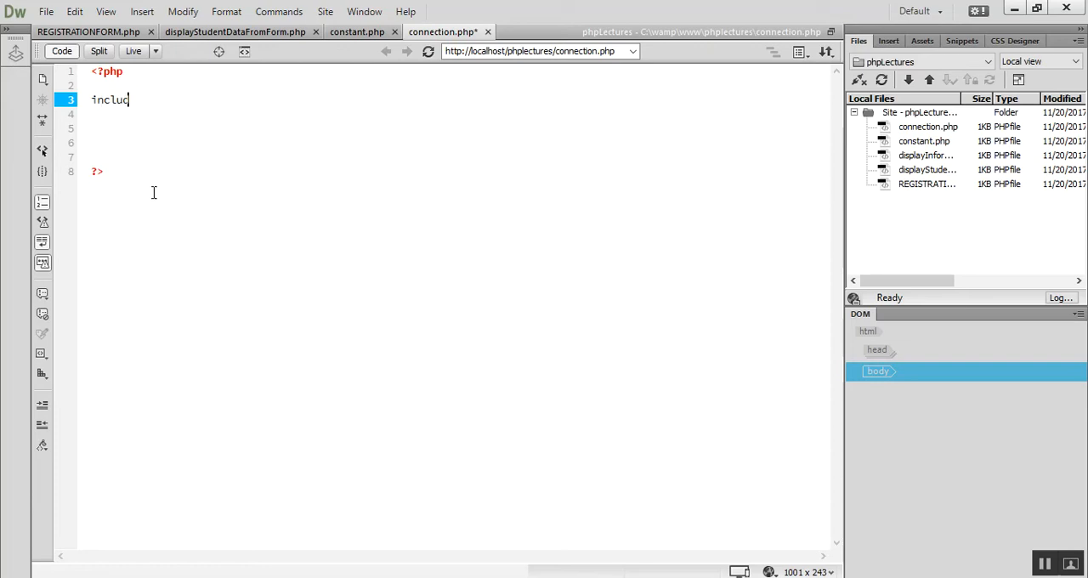
type("e(")
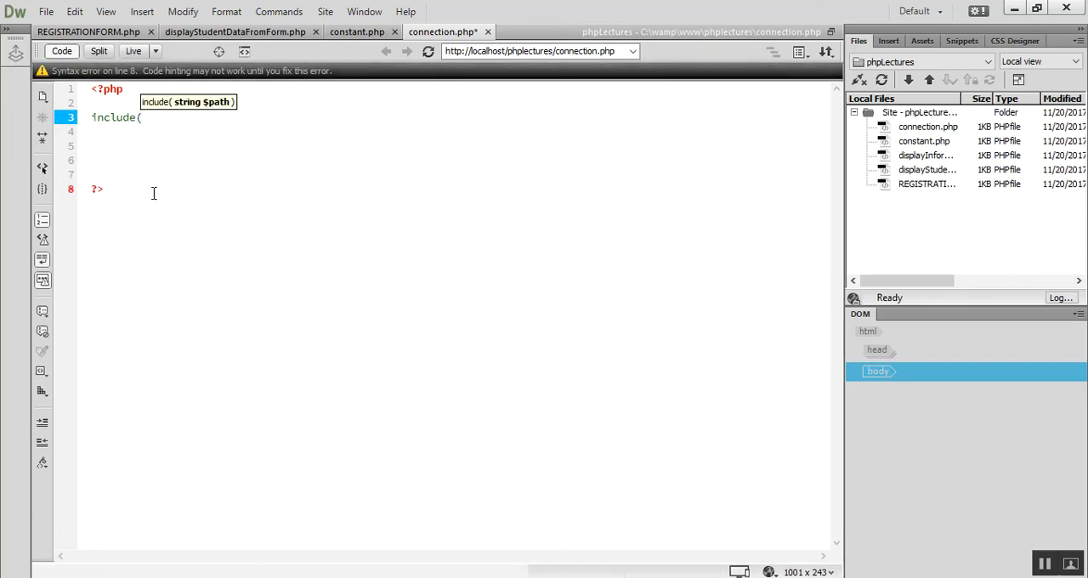
type("'")
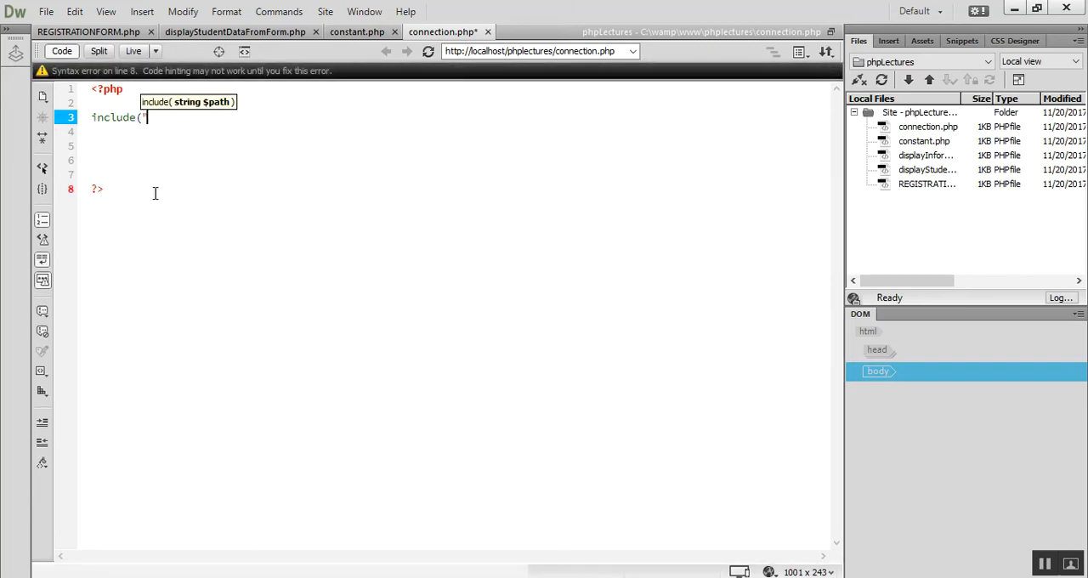
type("constna")
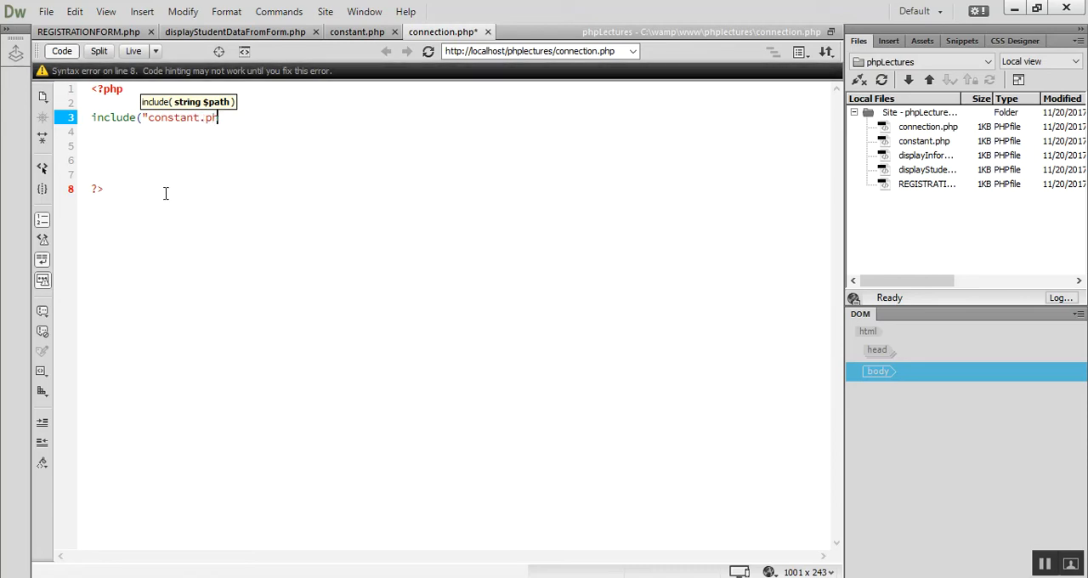
type("p\");")
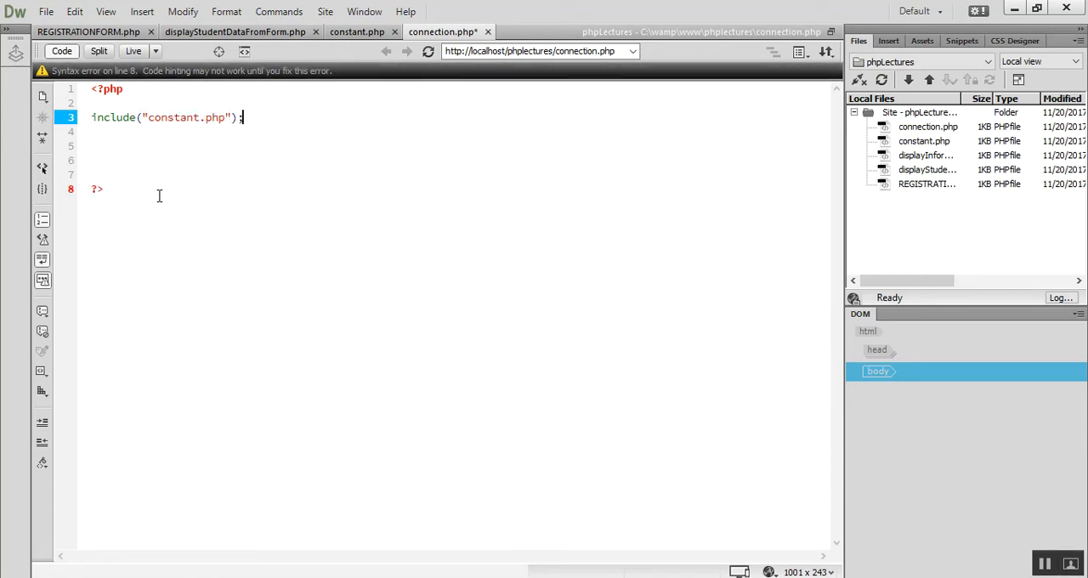
key("enter")
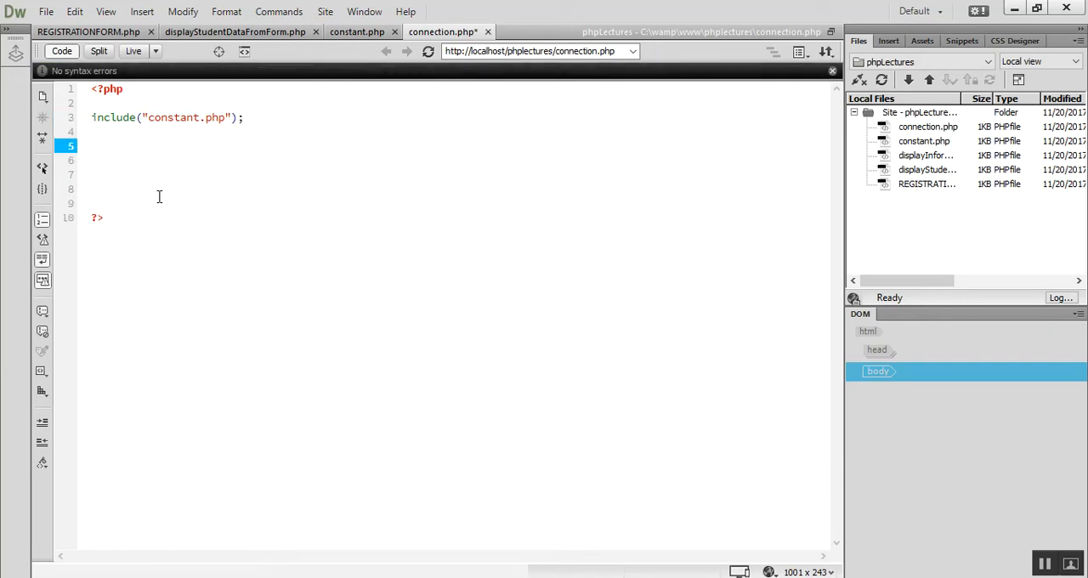
Type $con = mysqli_connect(SERVER,USER,PASSWORD,DB); on line 5.
type("$con")
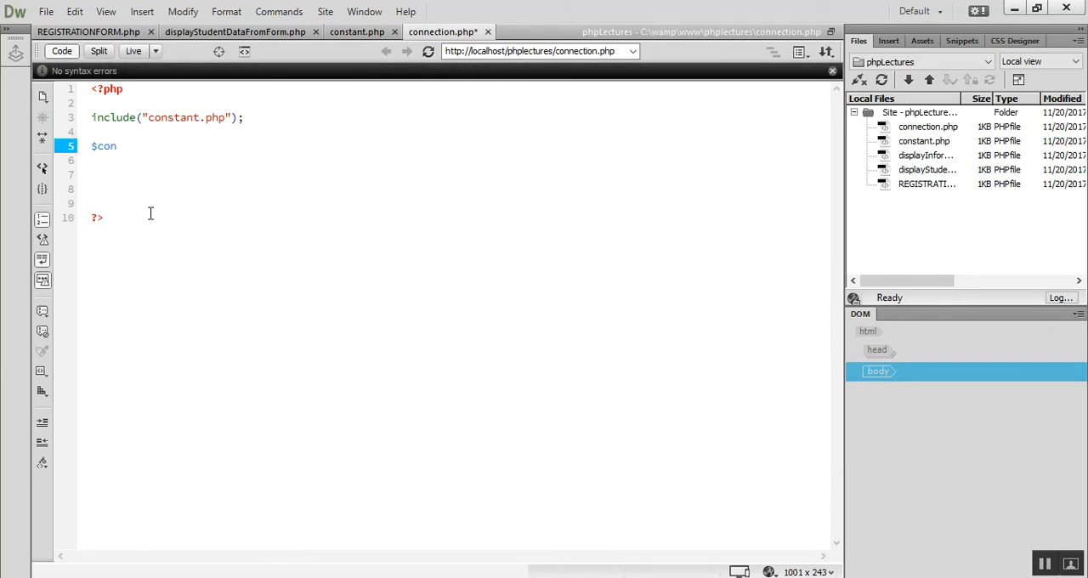
type("=")
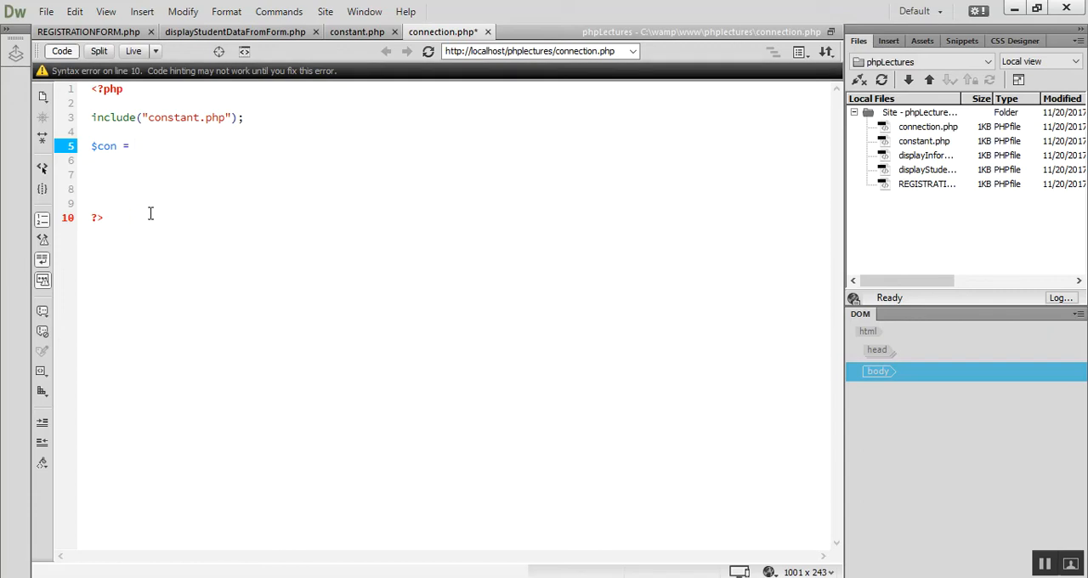
type("n")
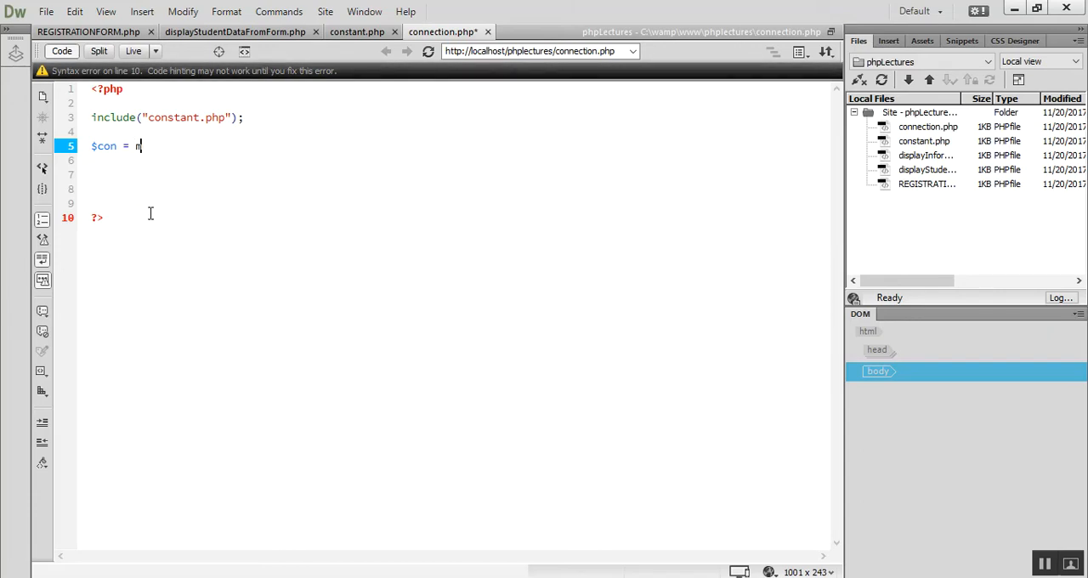
type("mysqli_c")
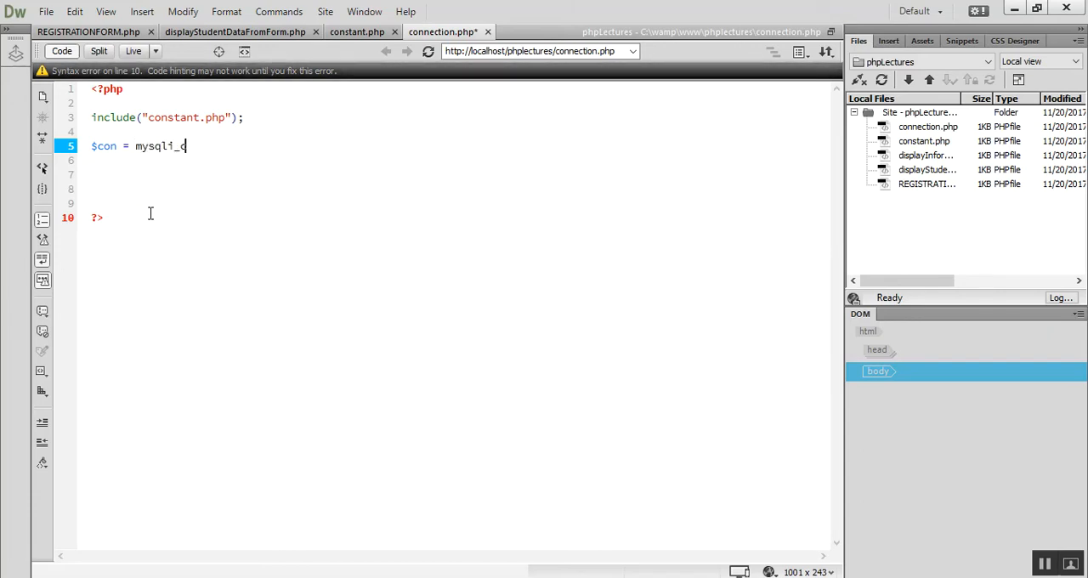
type("onnect(")
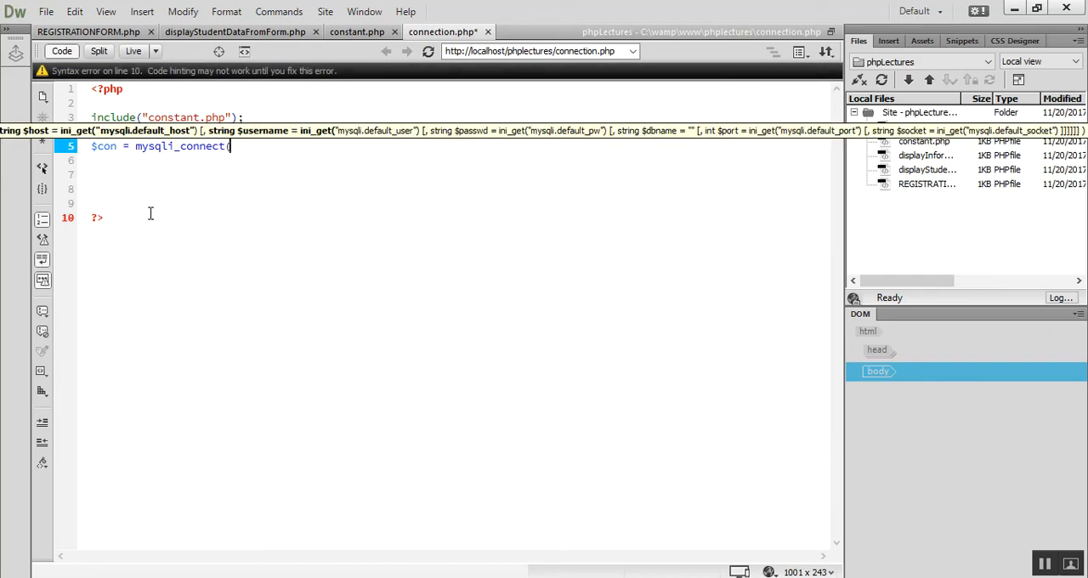
type("SER")
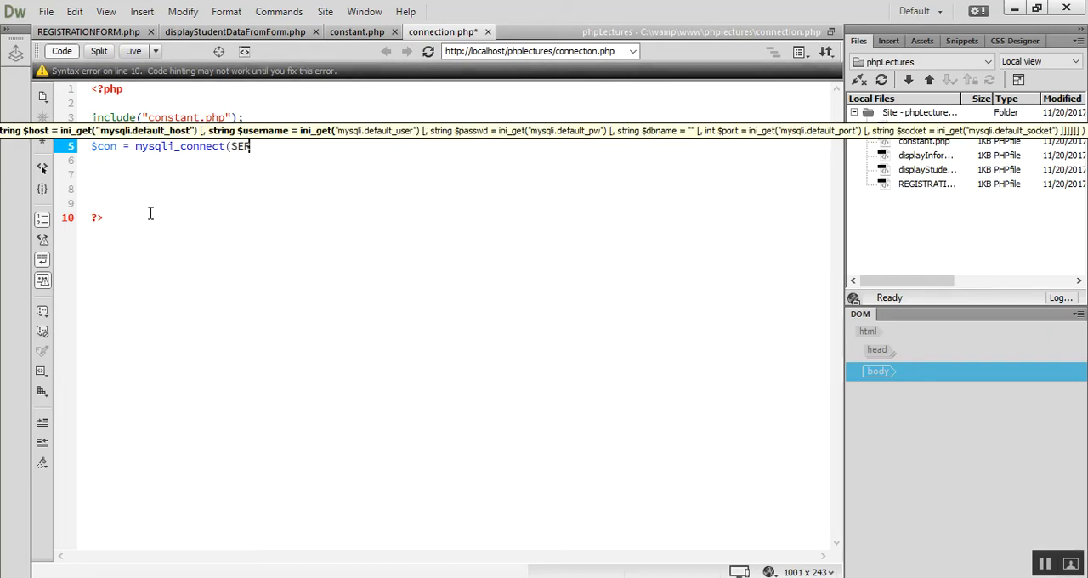
type("VER")
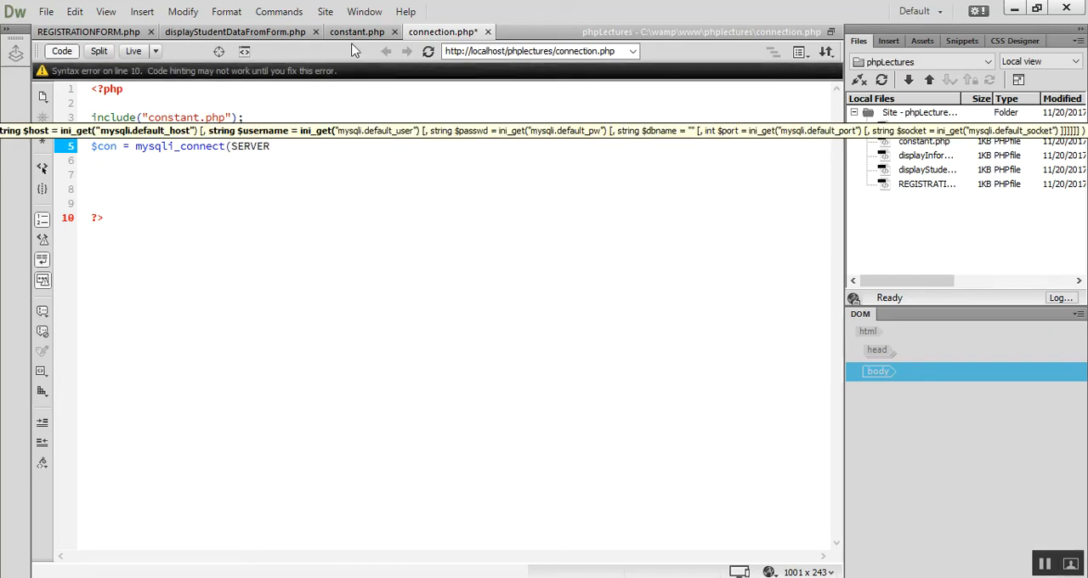
left_click(357, 32)
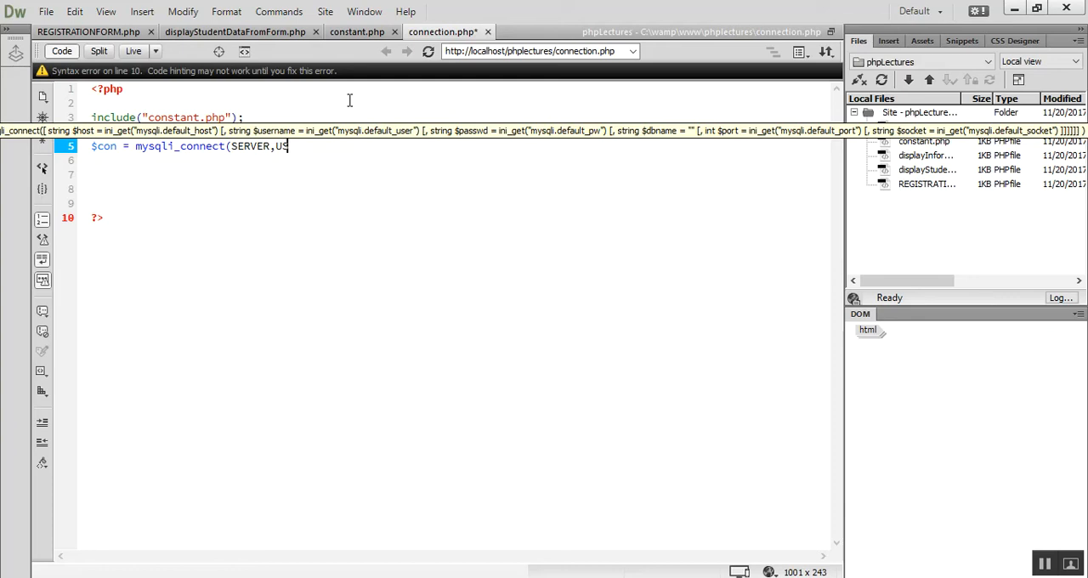
type("ER,")
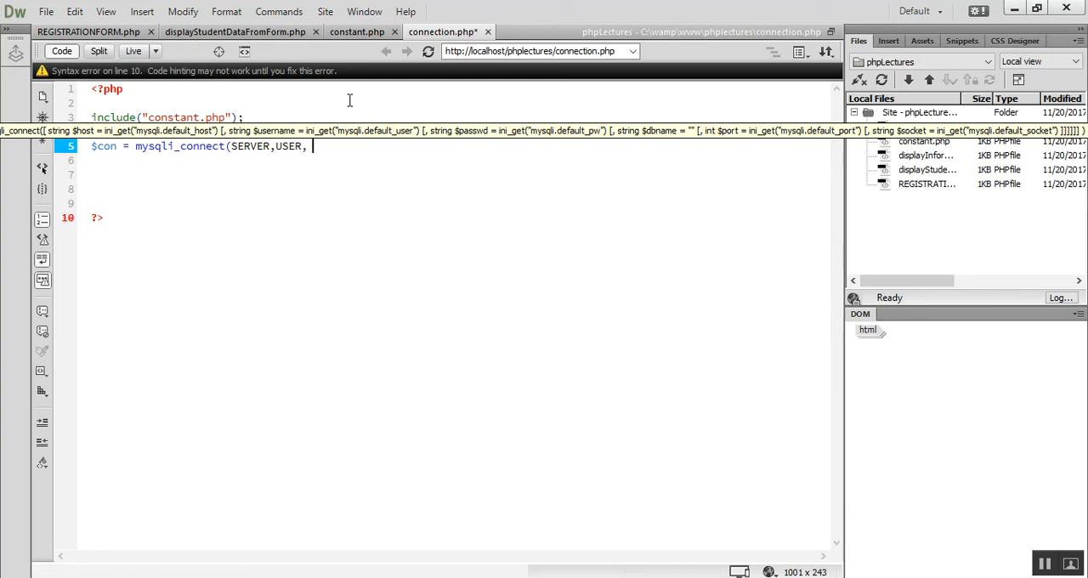
type("PASSWORD")
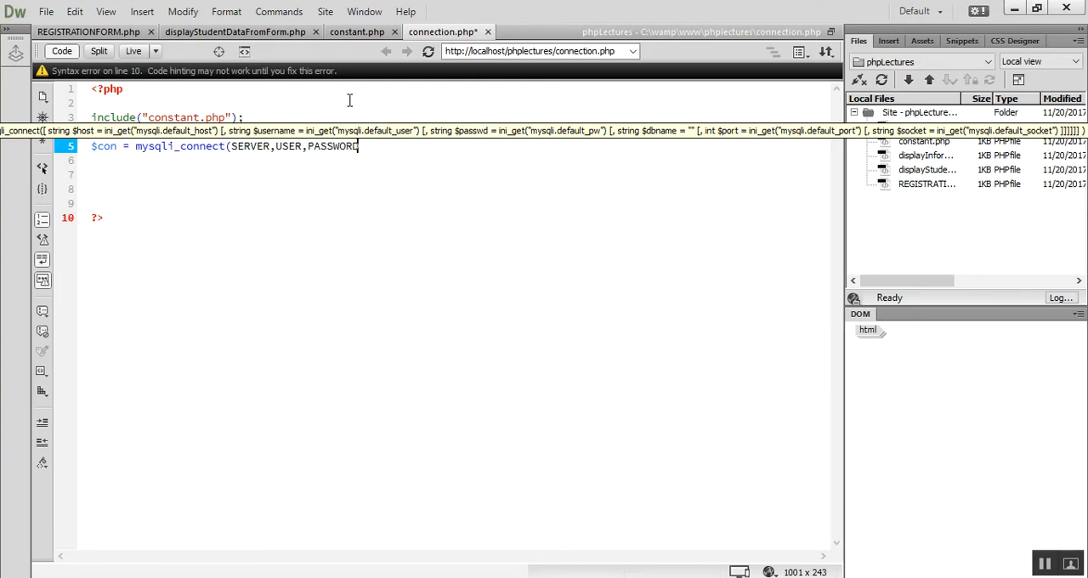
type(",DB)")
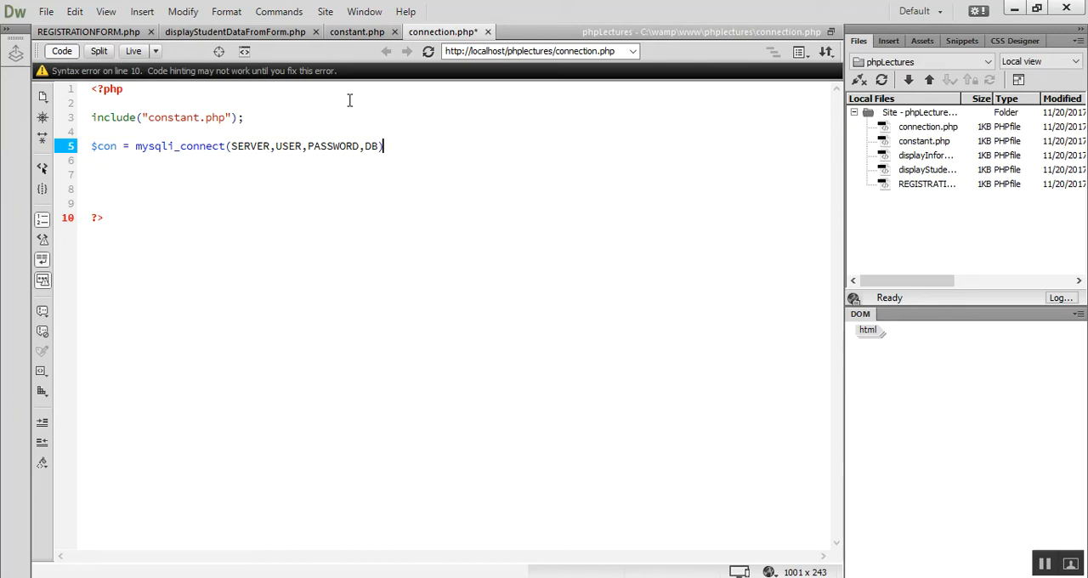
type(";")
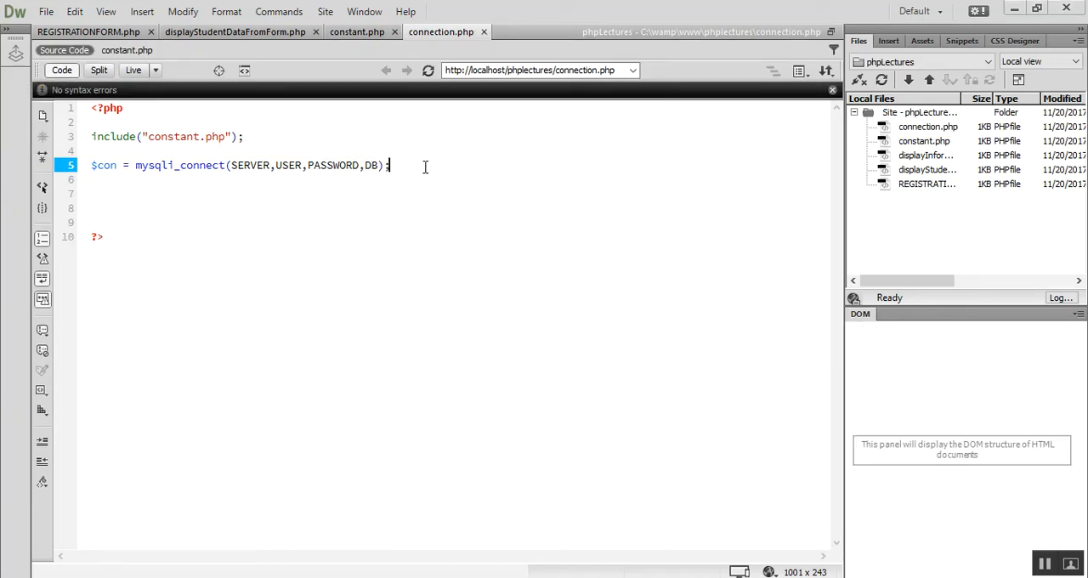
Open an if(!$con) block below the mysqli_connect line.
type("If")
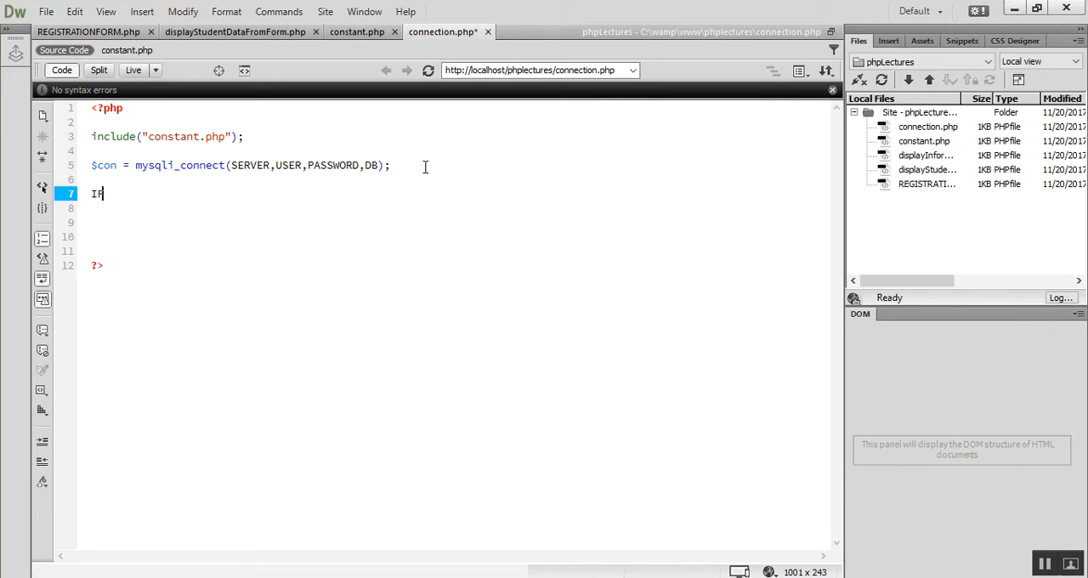
type("f")
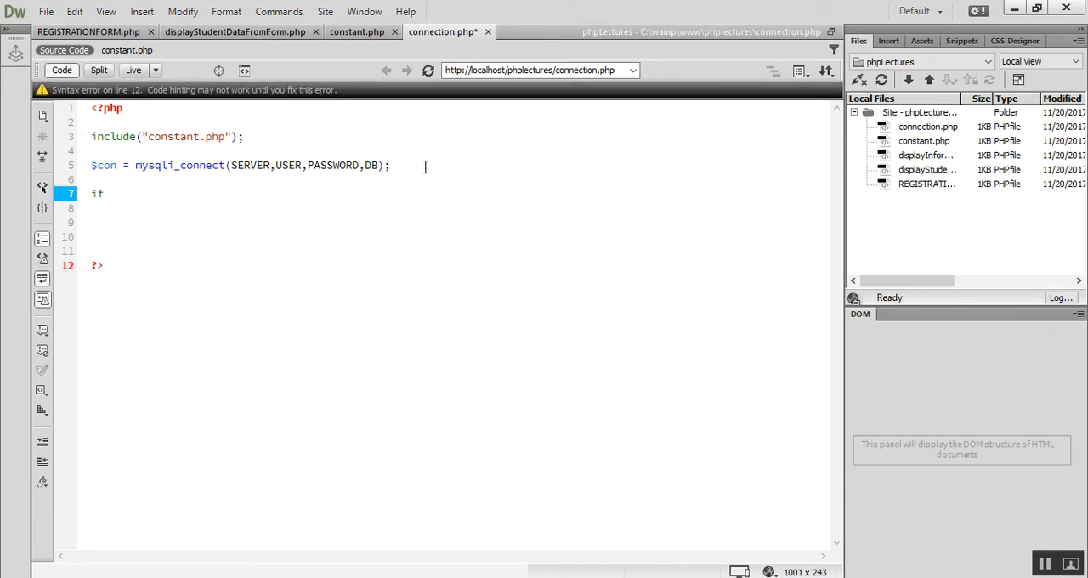
type("(")
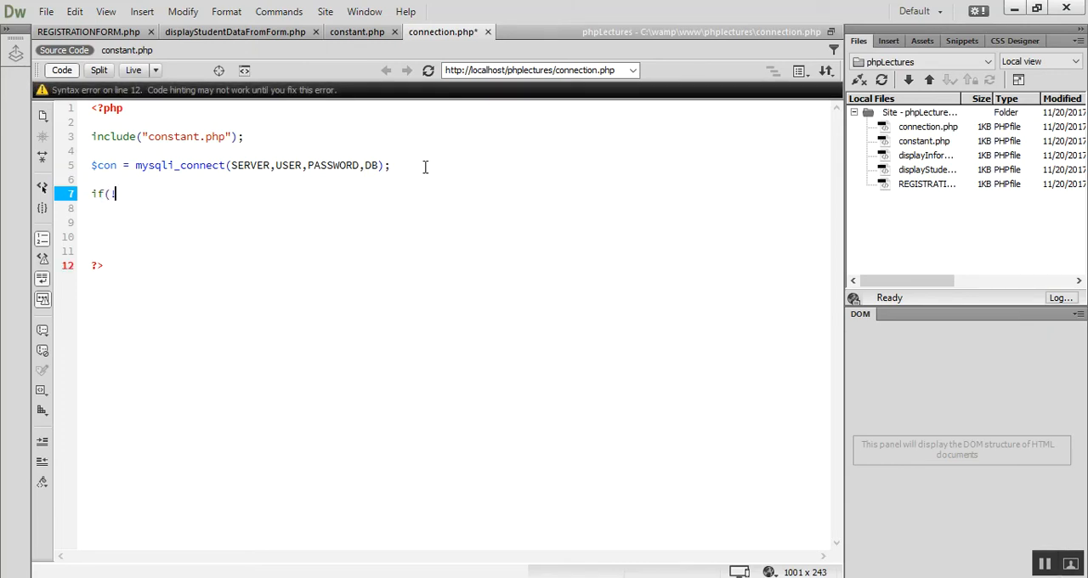
type("!$")
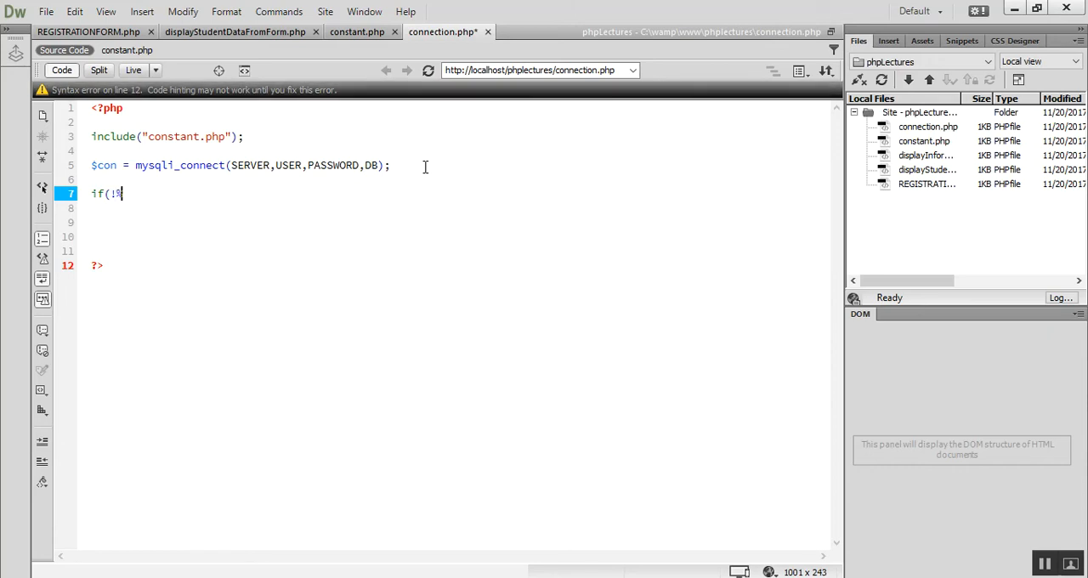
type("$")
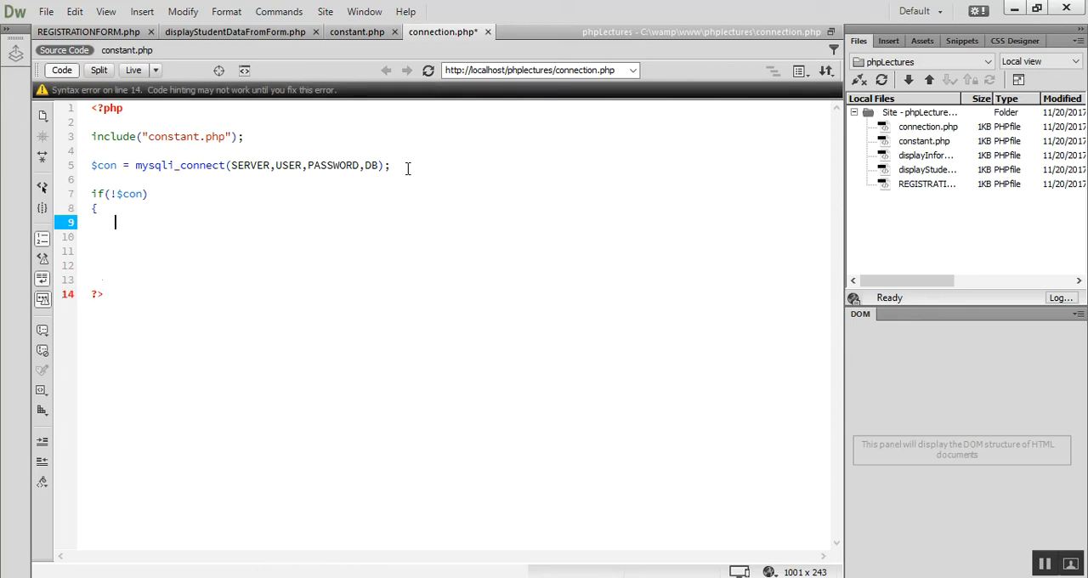
type("}")
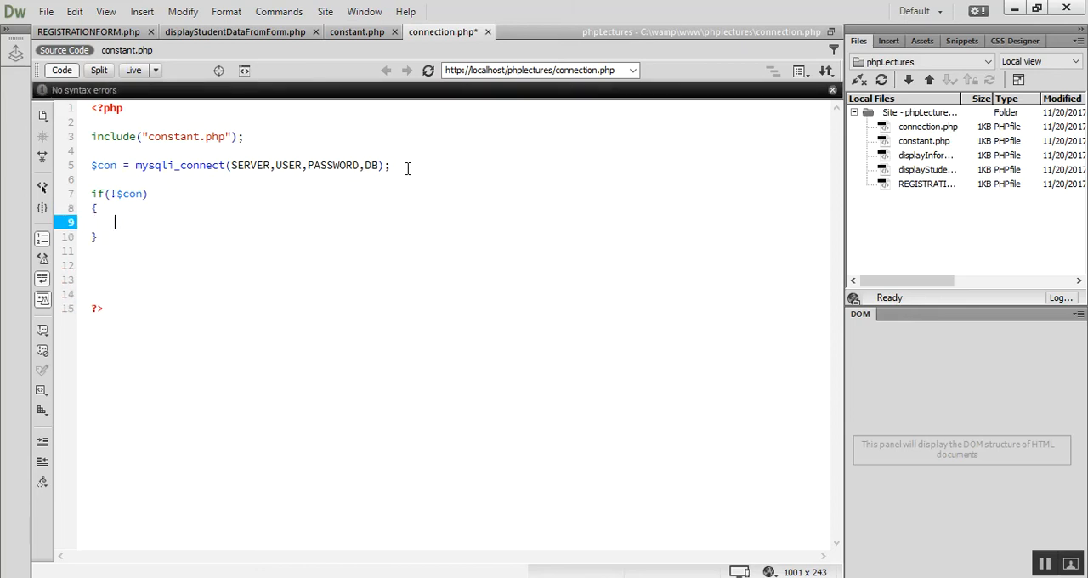
Echo "Connection Was not Established Due to " plus mysqli_error($con), then begin else.
type("echo")
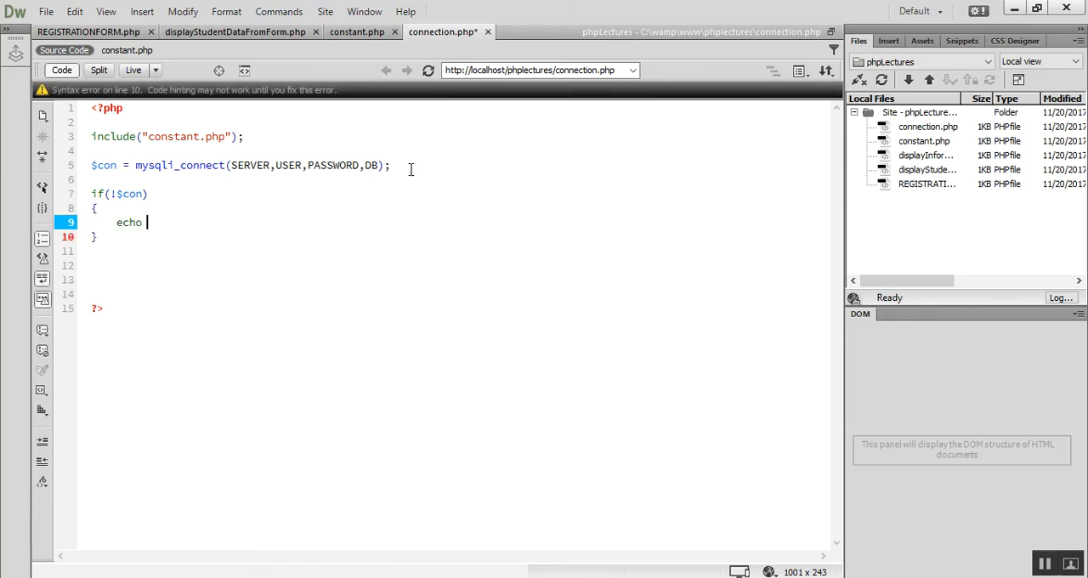
type("\"Connect\"")
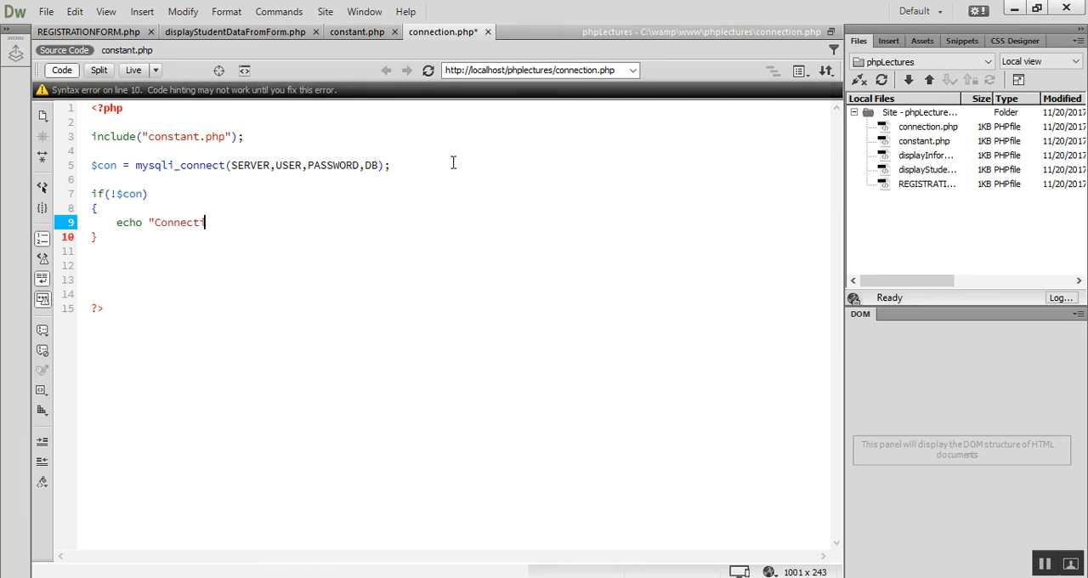
type("ion Was not")
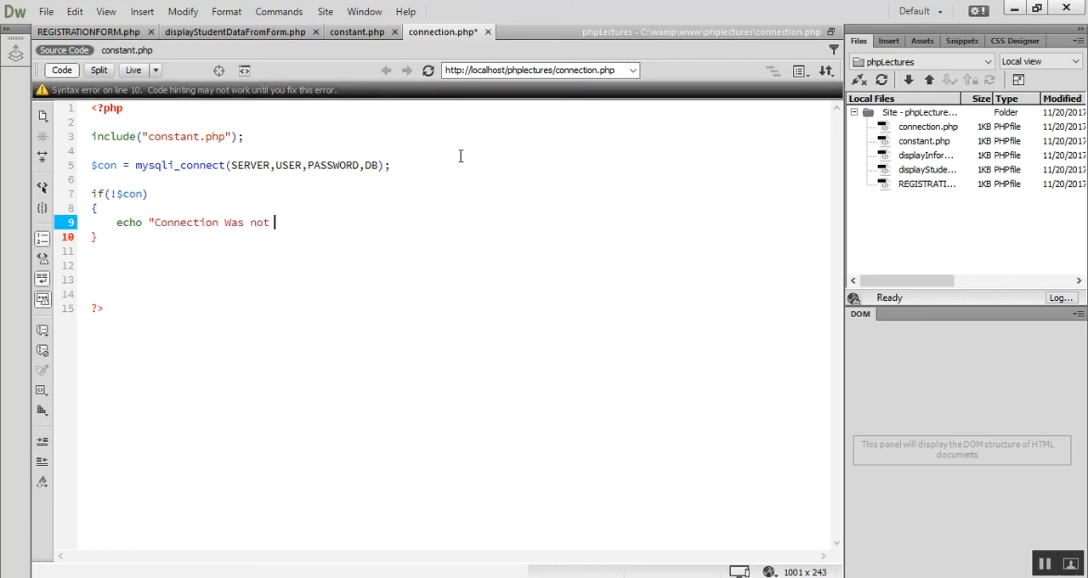
type("Established Due to")
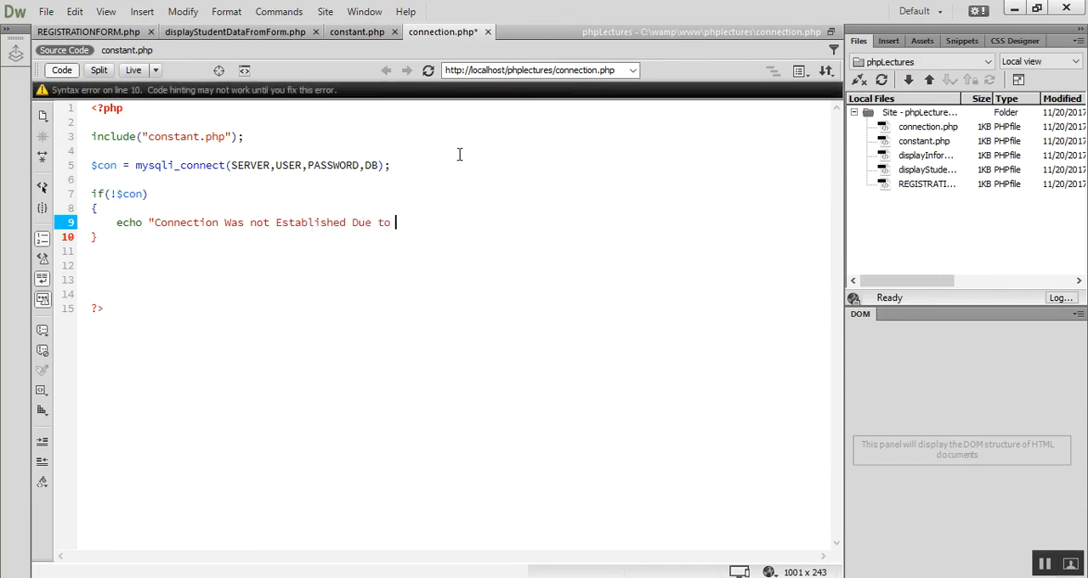
type("\".mys")
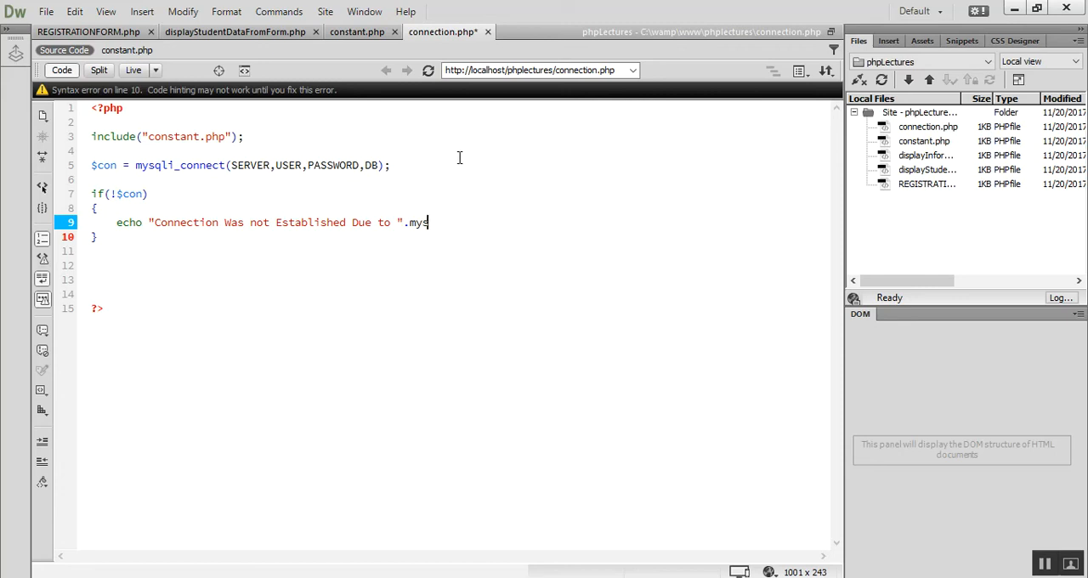
type("qli_error")
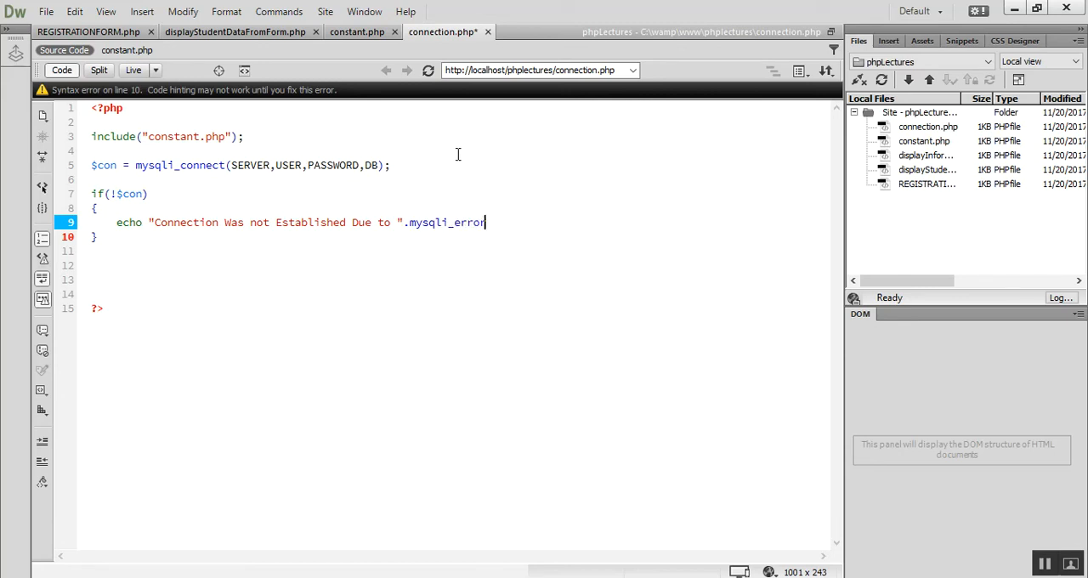
type("($con);")
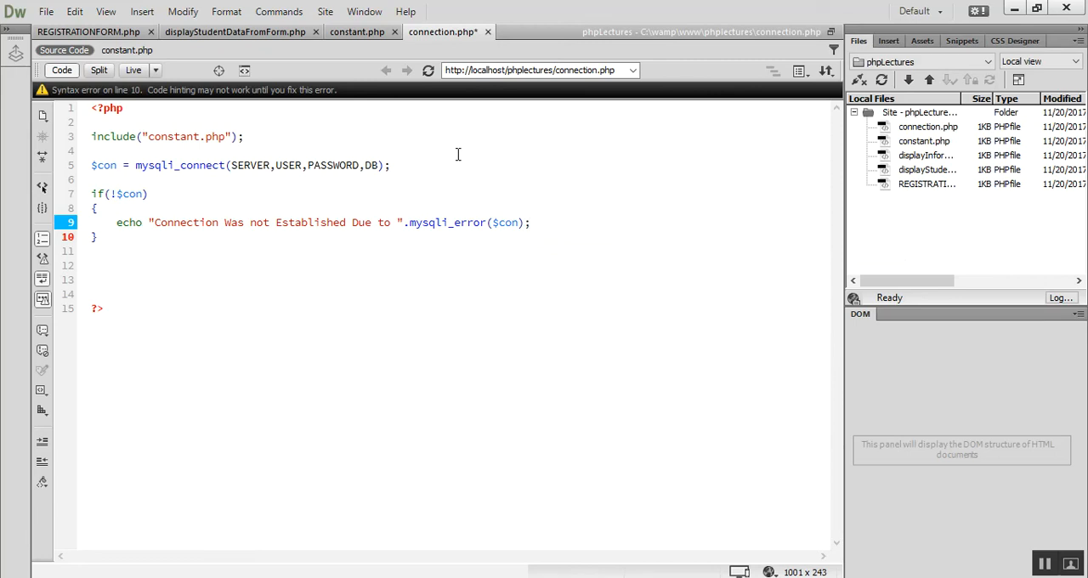
type("els")
type("{")
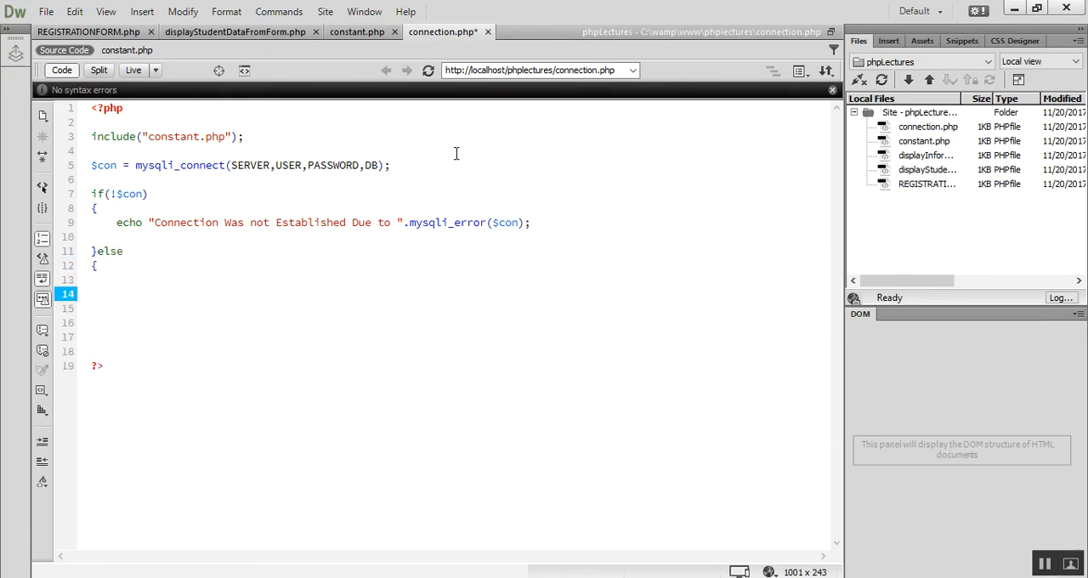
Fill the else block with echo "Connection Established Successfully"; and save.
type("echo")
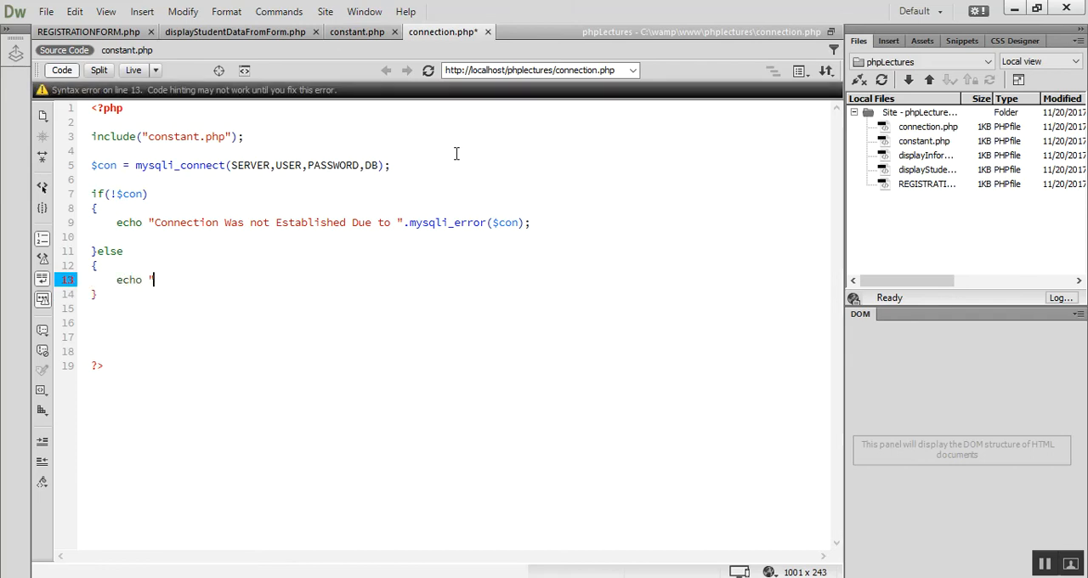
type("Connection Established Su")
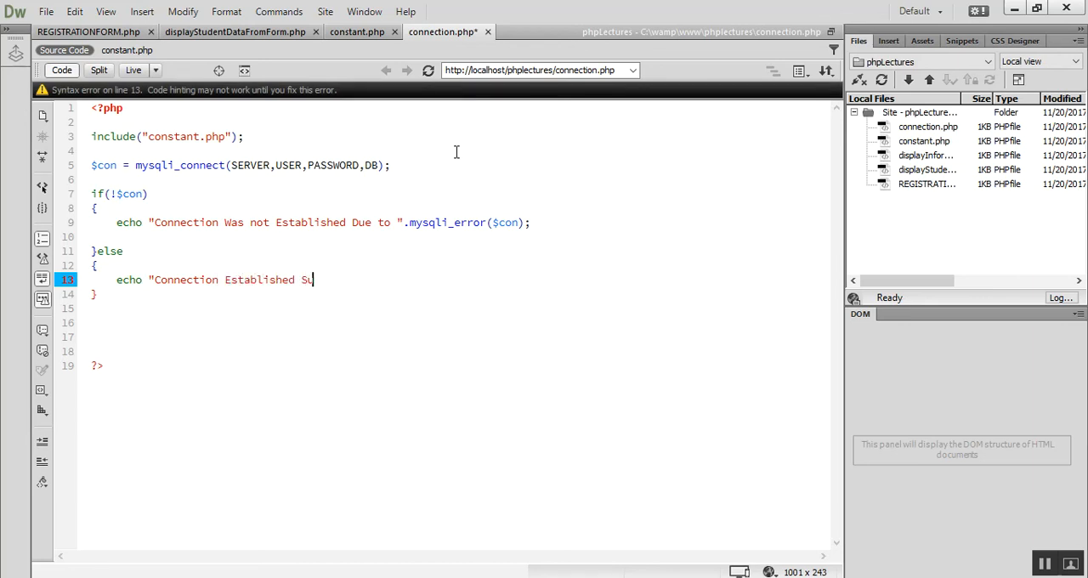
type("ccessfully")
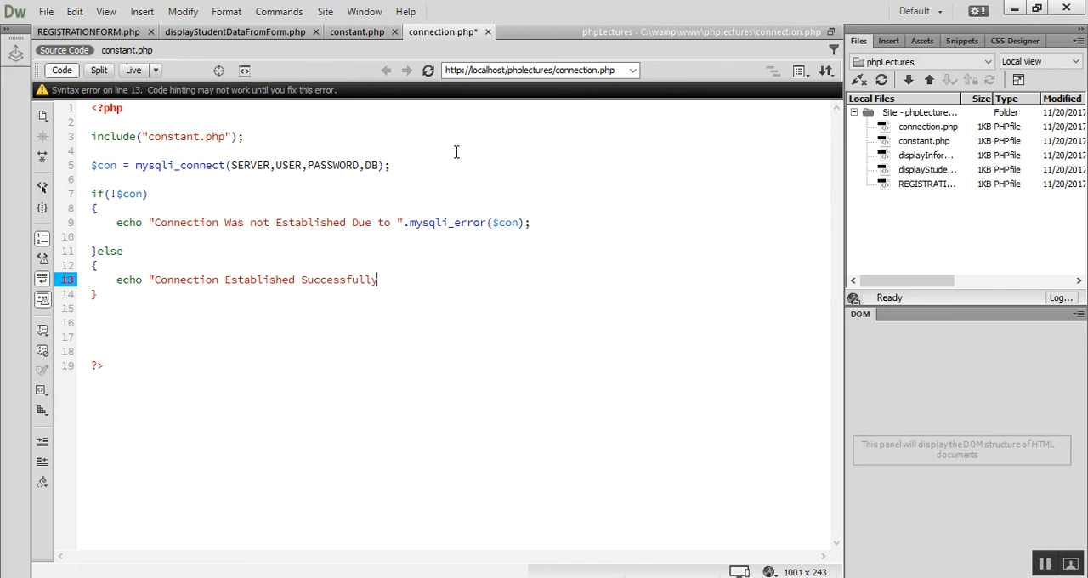
type("\";")
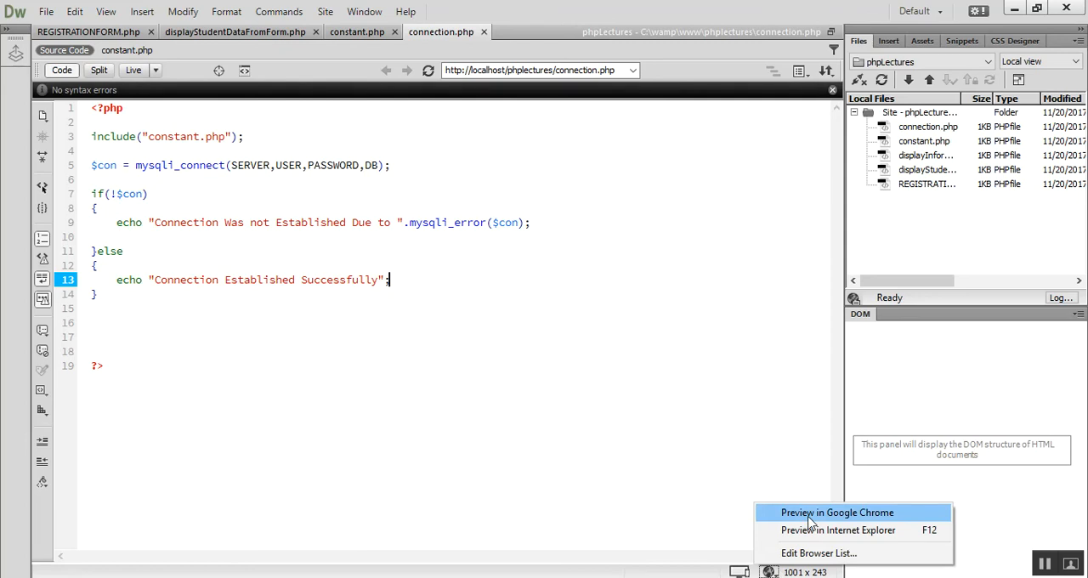
Preview connection.php in Google Chrome from the status-bar browser icon.
left_click(836, 512)
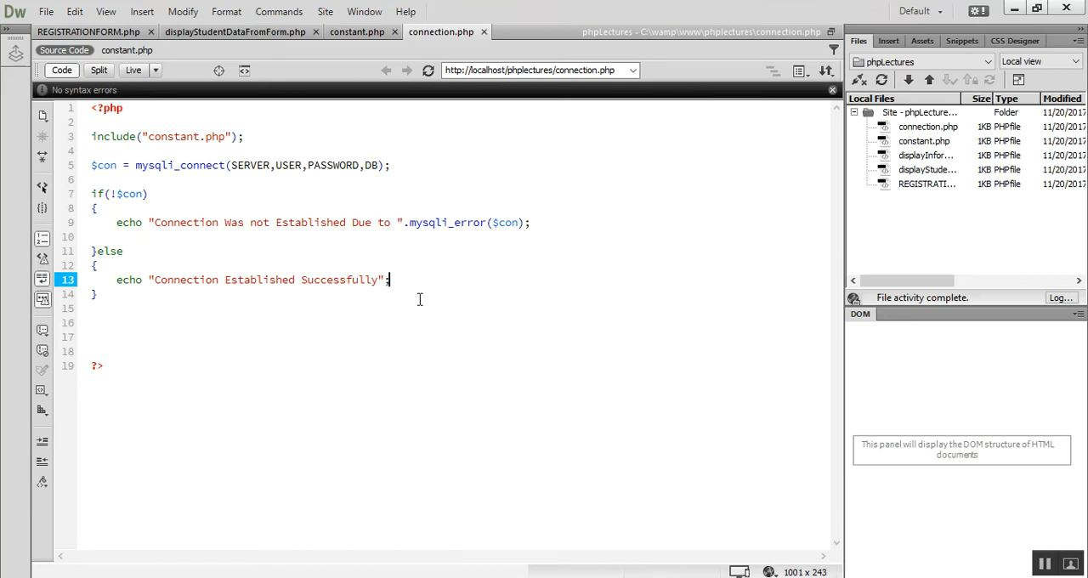
left_click(357, 32)
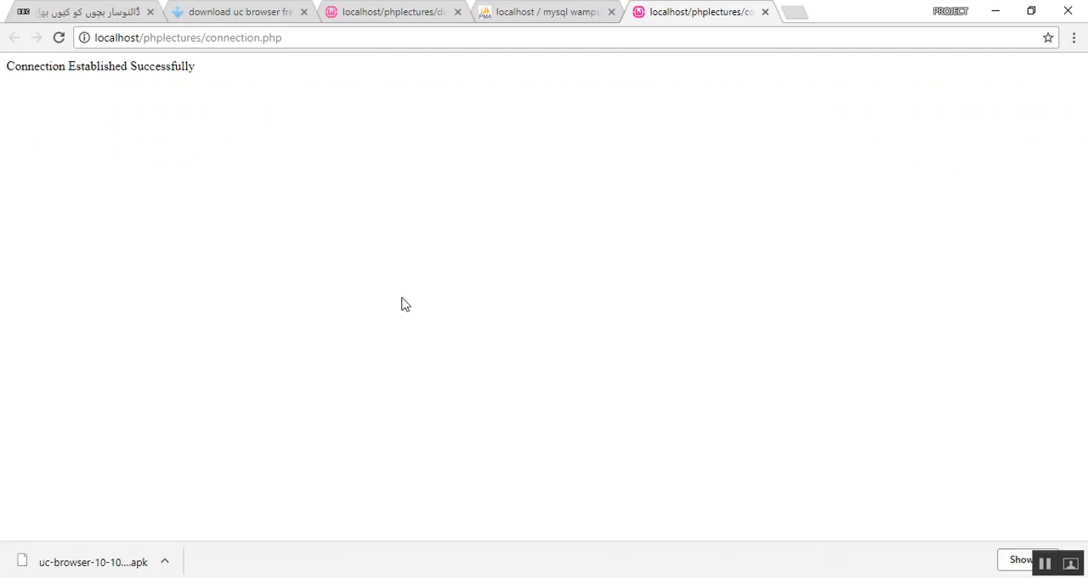
Reload connection.php in Chrome, then check constant.php in Dreamweaver.
left_click(59, 38)
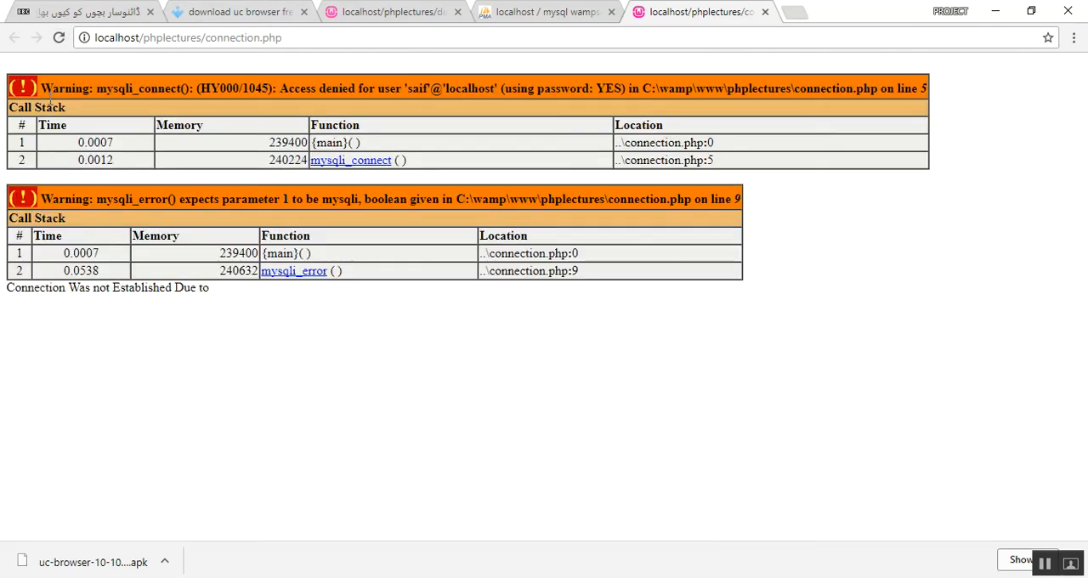
mouse_move(299, 102)
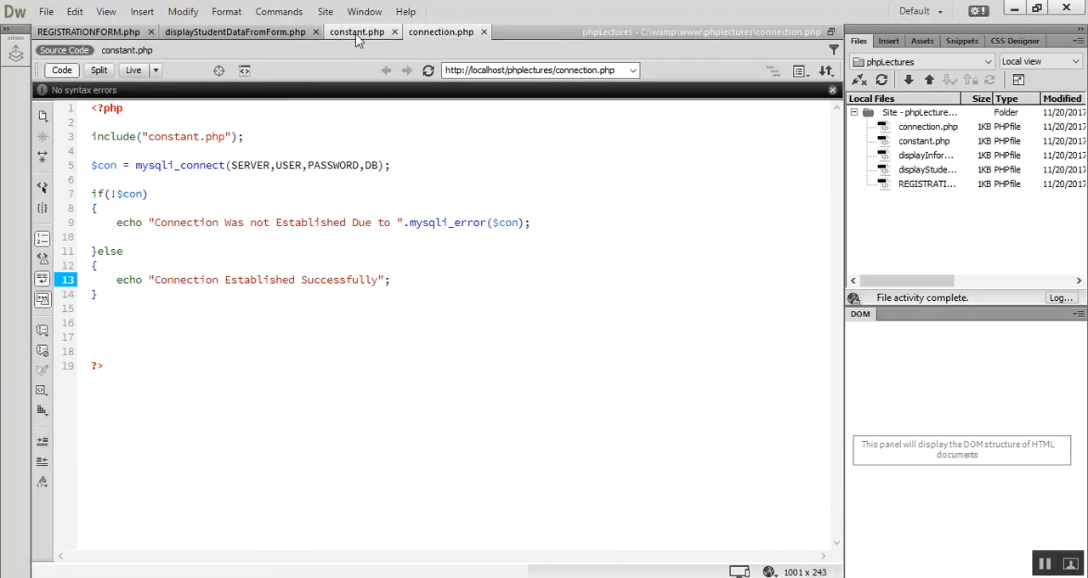
left_click(357, 32)
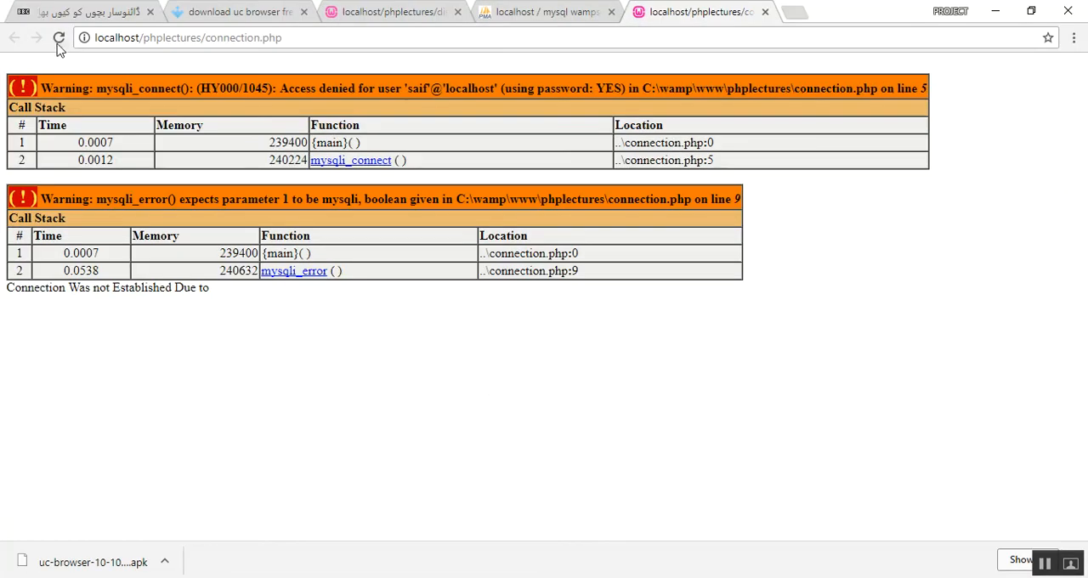
Reload connection.php in Chrome to retest the database connection.
left_click(59, 37)
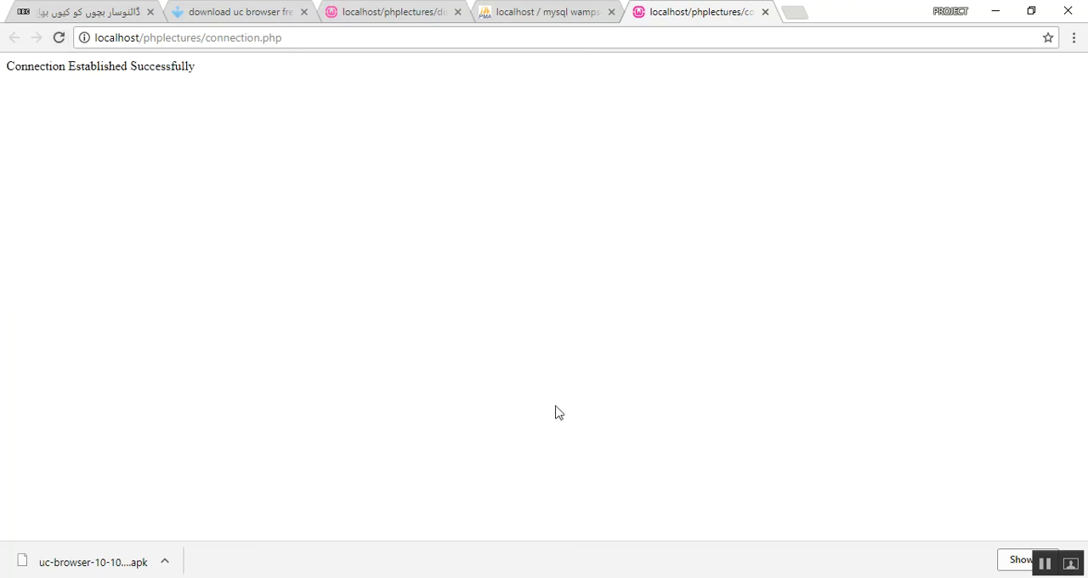
mouse_move(800, 516)
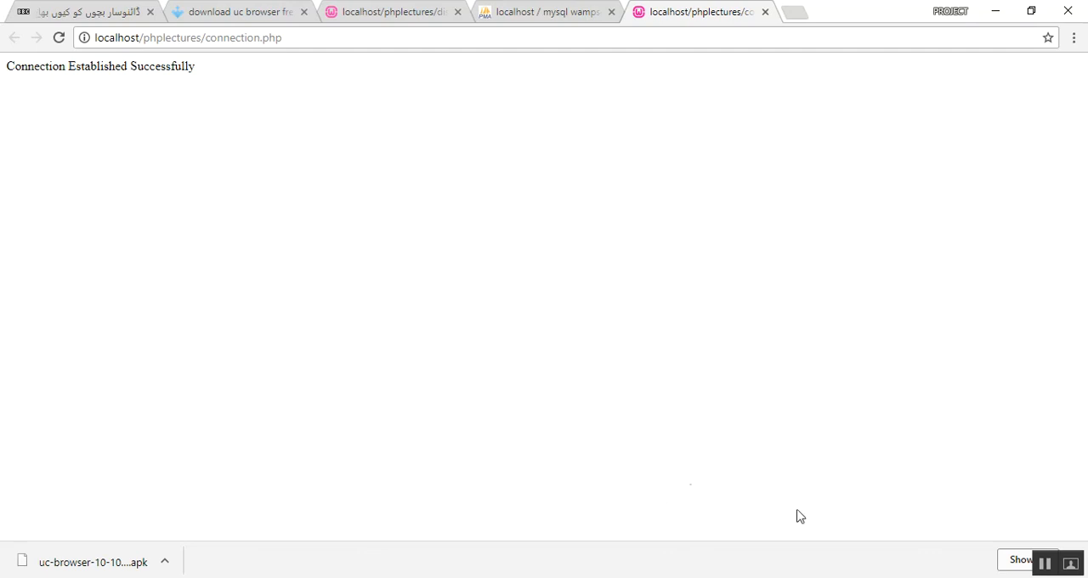
mouse_move(915, 491)
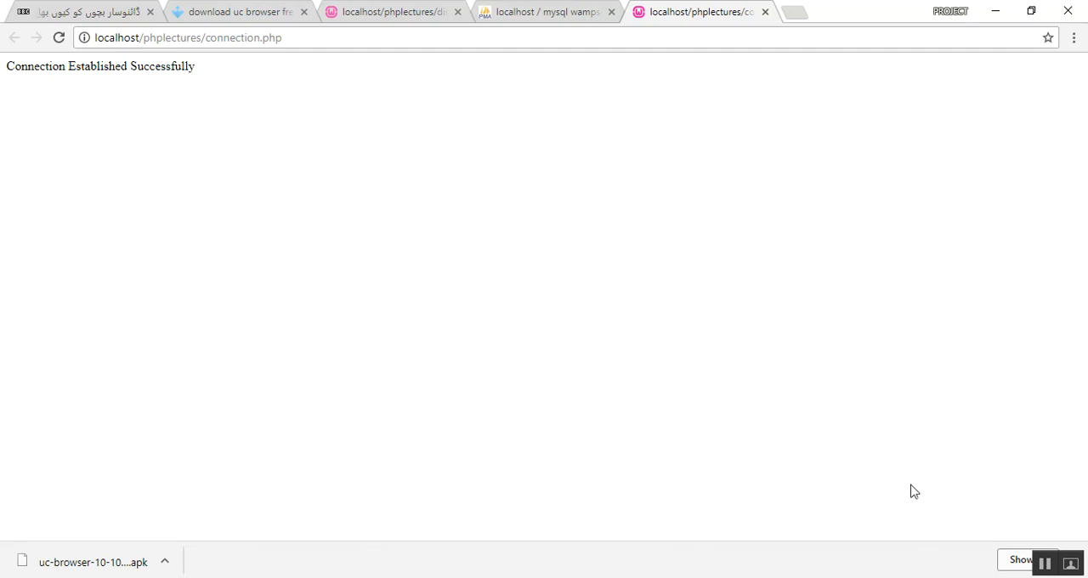